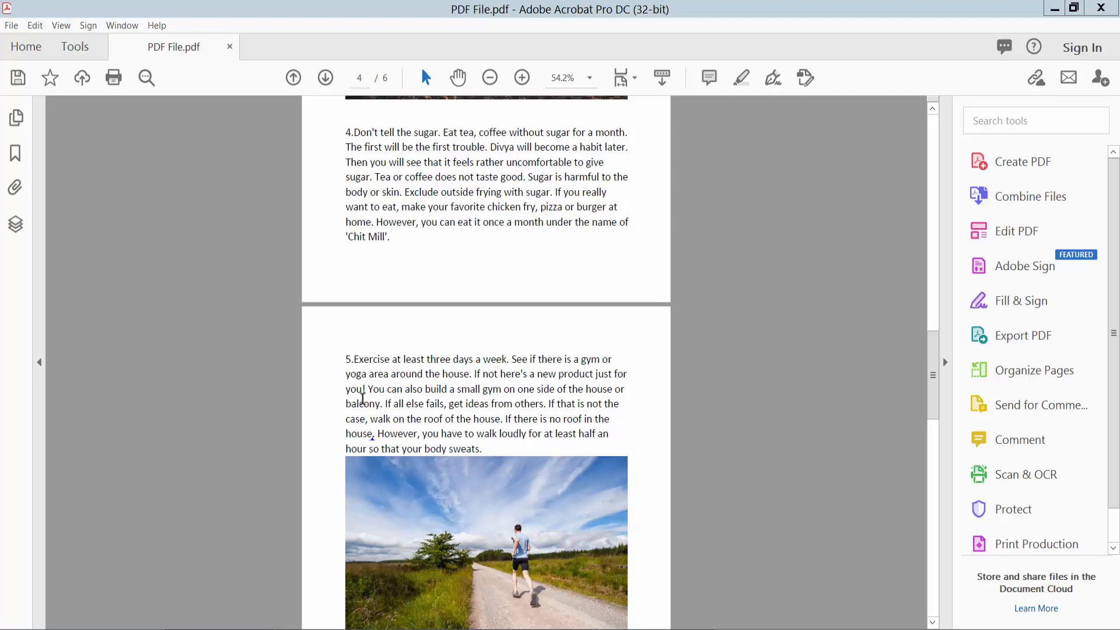
mouse_move(658, 35)
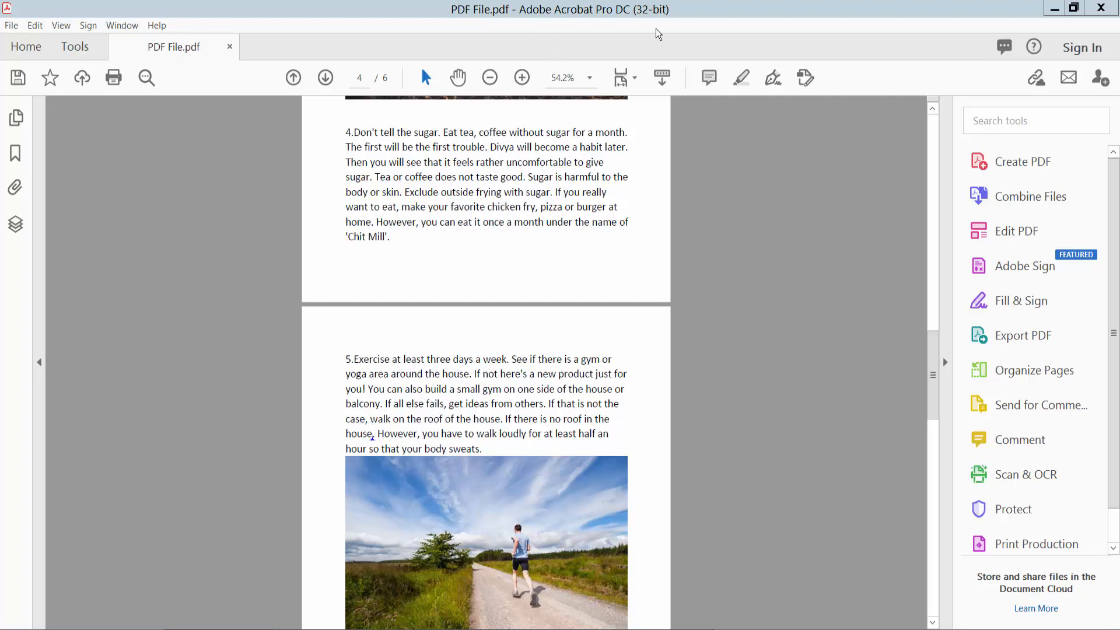
Step: Scroll down to the running photo and open the Comment tool from Tools
scroll(down, 3)
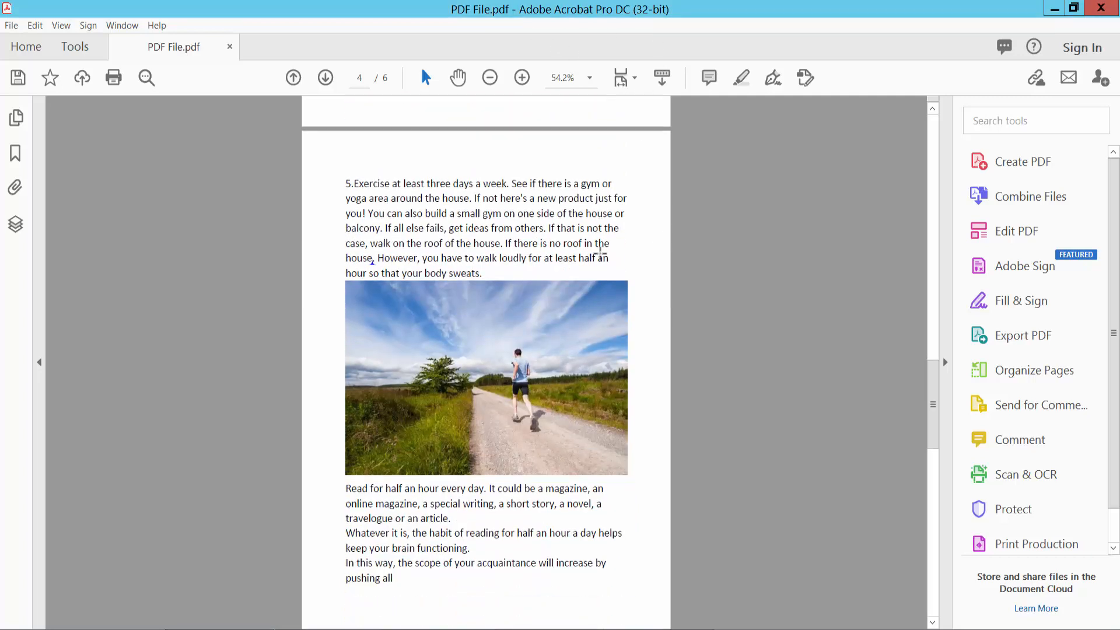
scroll(down, 3)
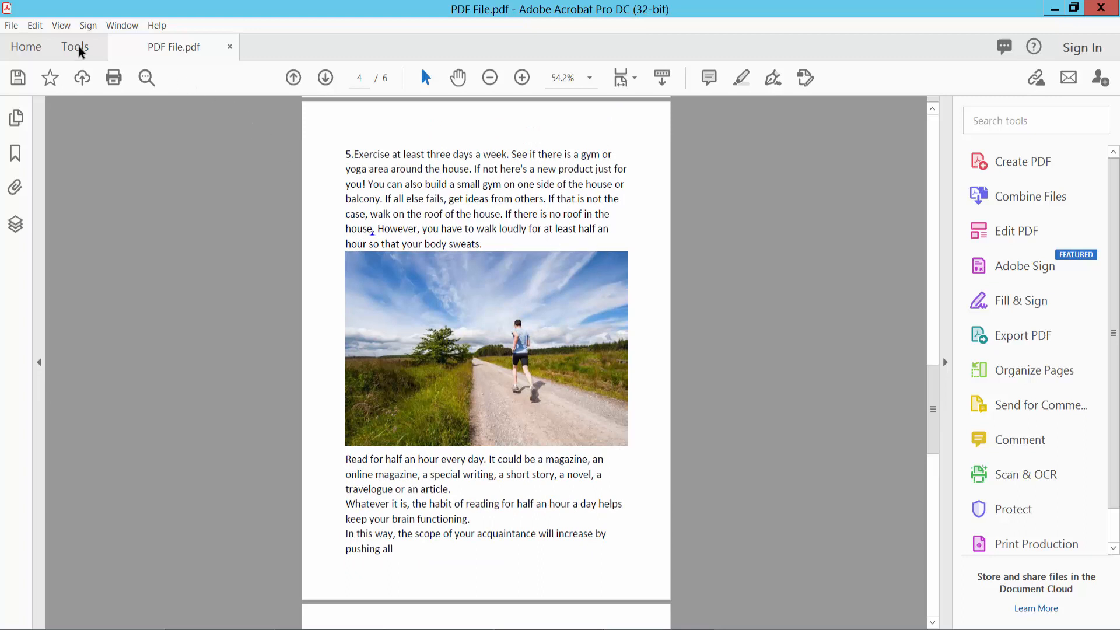
click(74, 47)
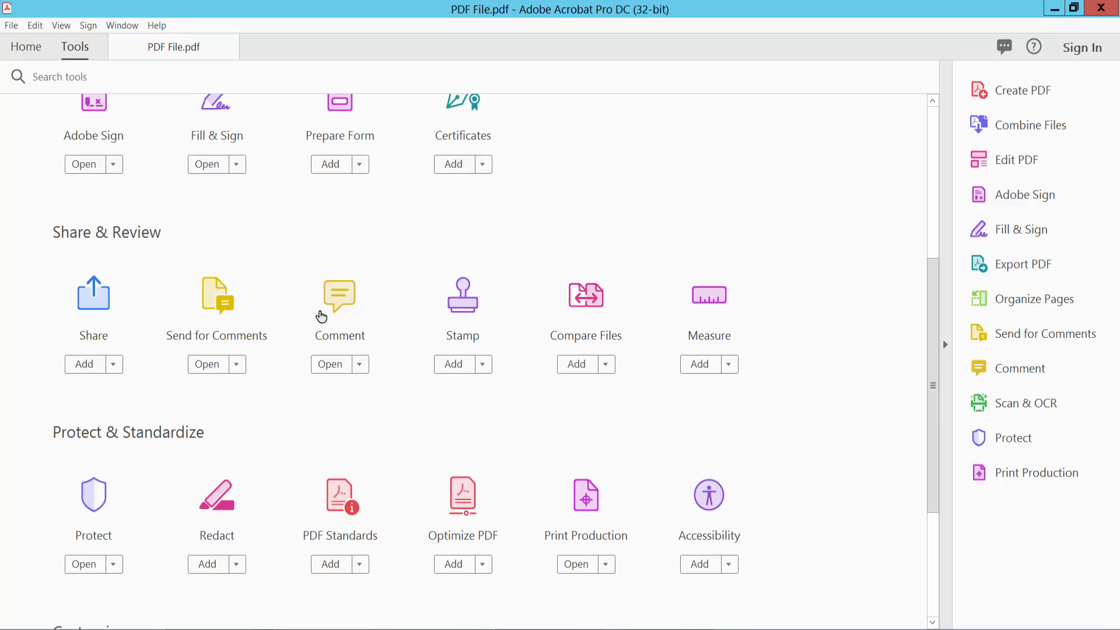
click(329, 363)
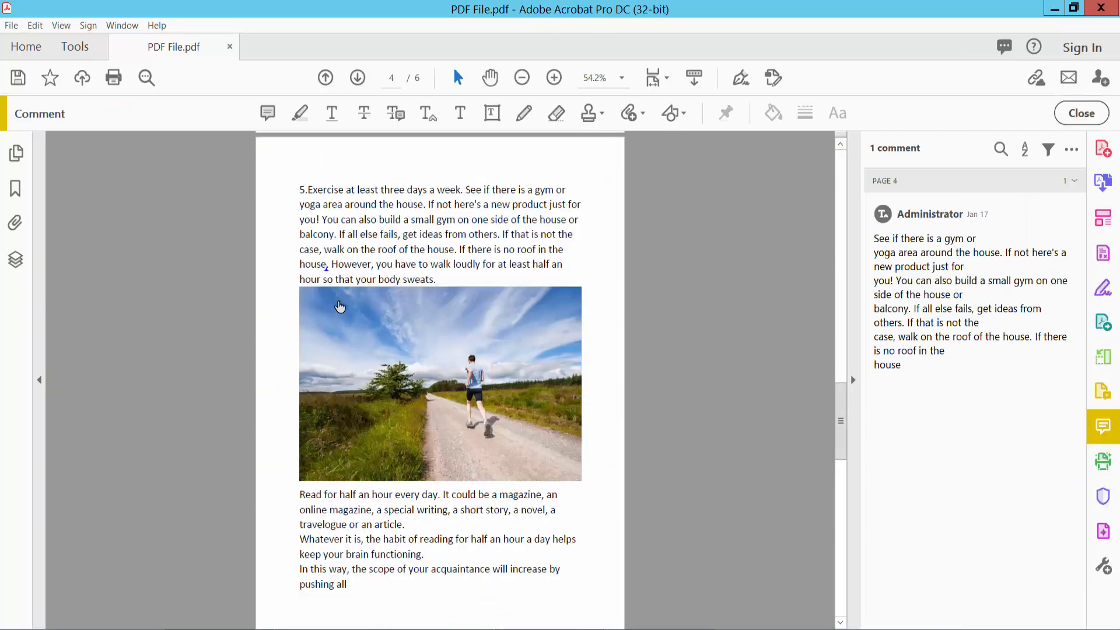
Step: Draw a blank text box comment over the running photo on page 4
click(491, 112)
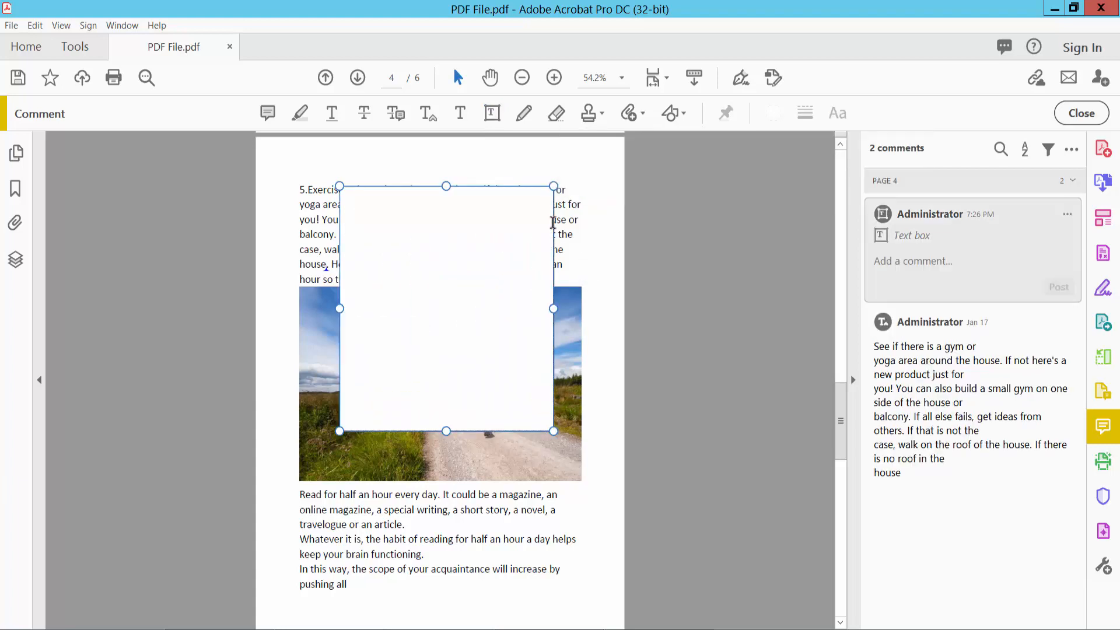
Step: In the text box Properties, set border thickness to 10 pt and colour to blue
right_click(446, 308)
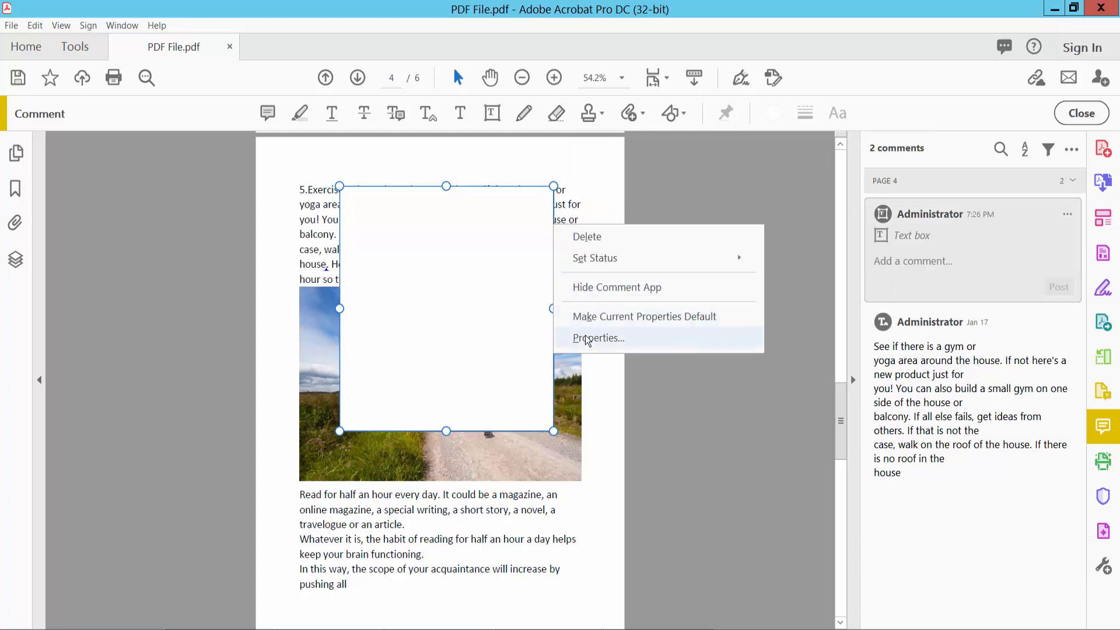
click(599, 338)
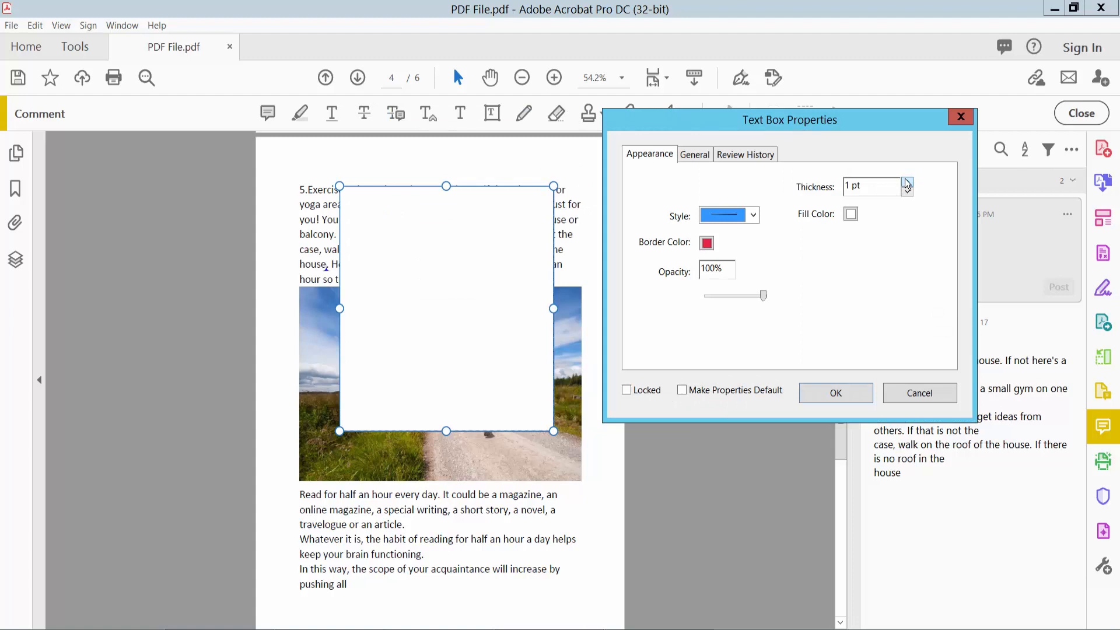
click(907, 182)
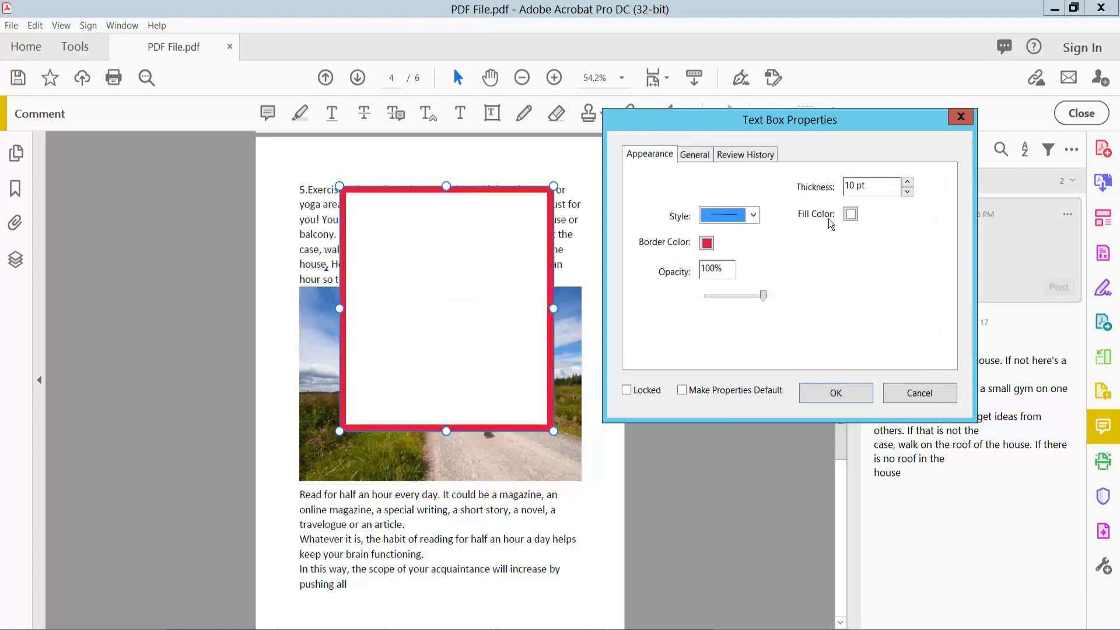
click(707, 242)
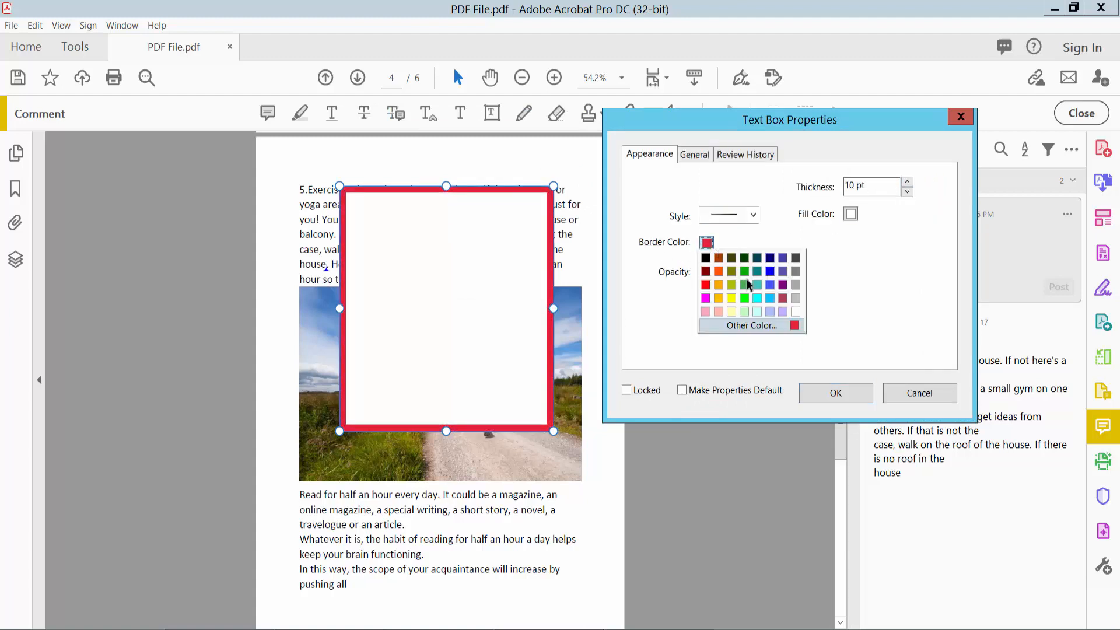
click(770, 285)
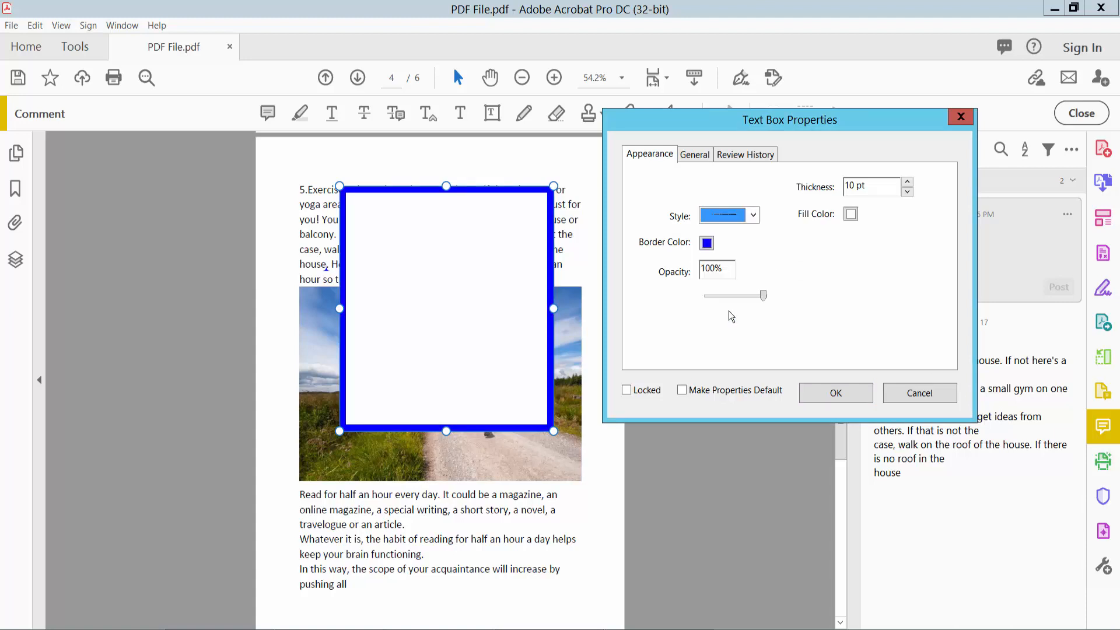
Step: Try cloudy and no-border styles, then set a solid 12 pt border and adjust opacity
click(751, 215)
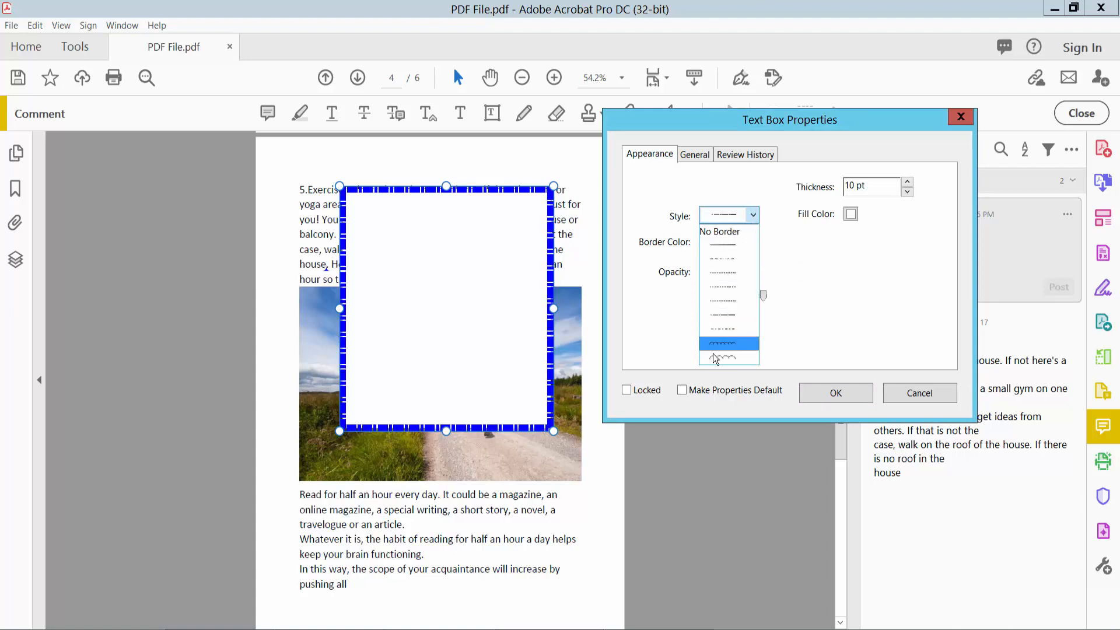
click(723, 357)
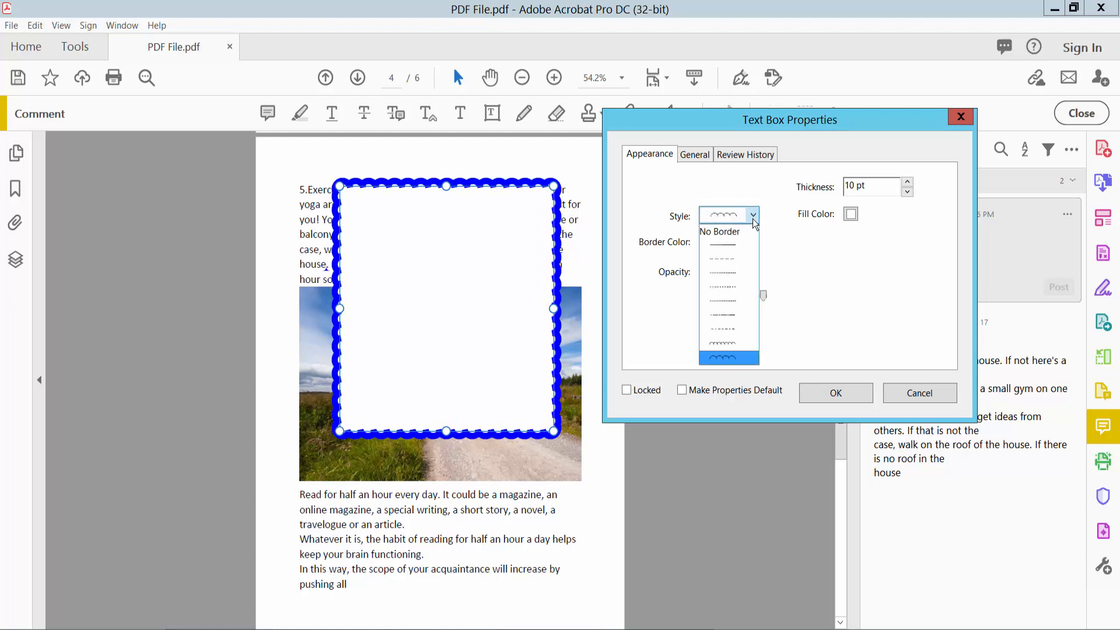
click(720, 232)
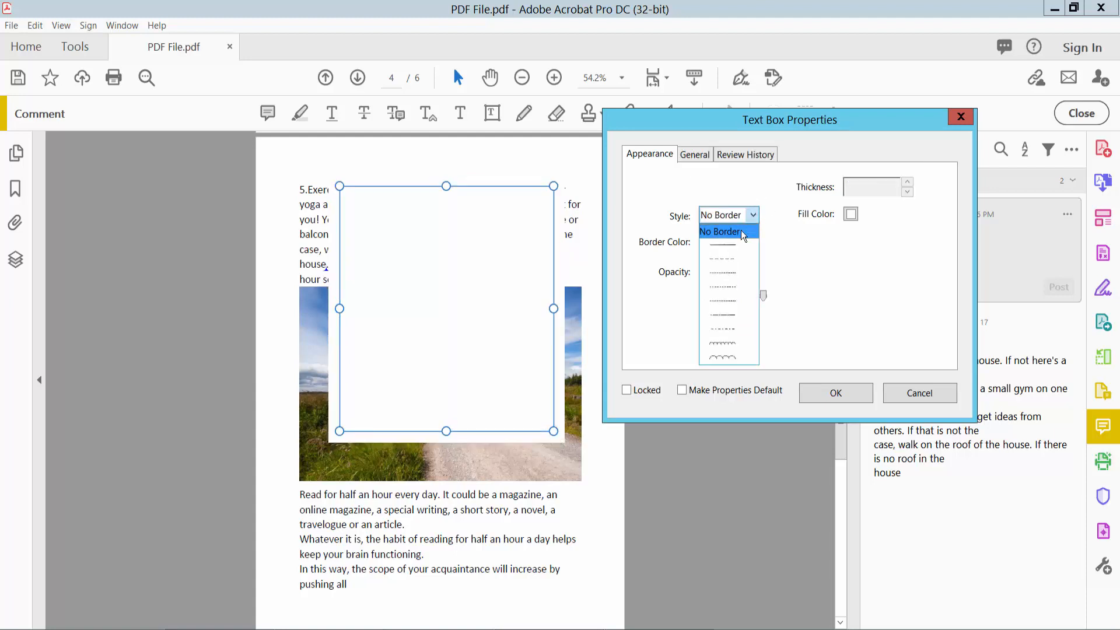
click(721, 299)
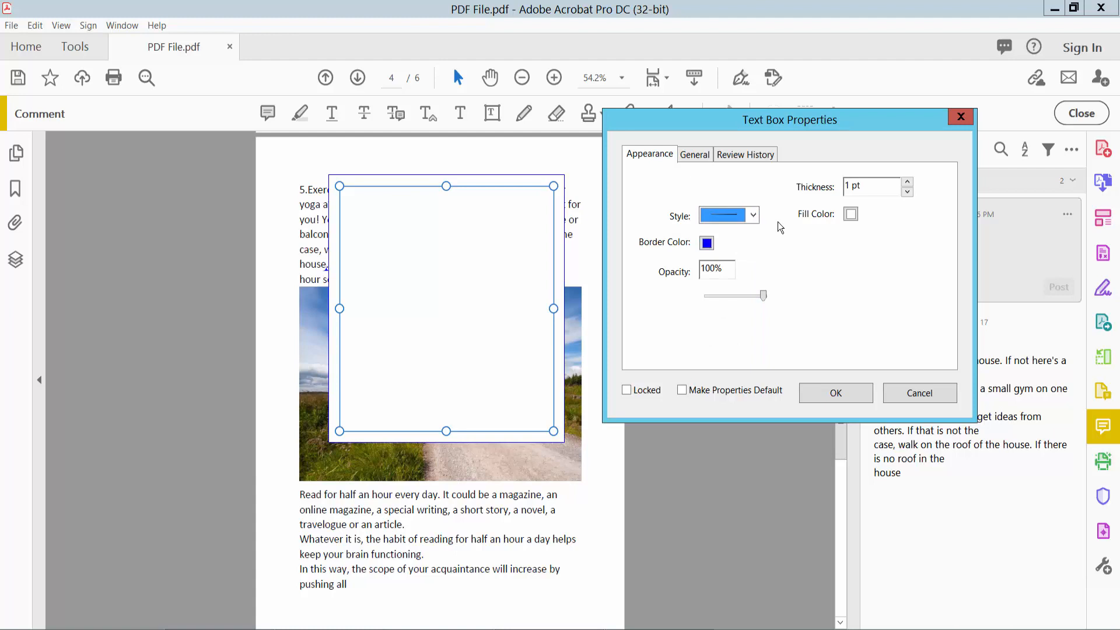
click(906, 182)
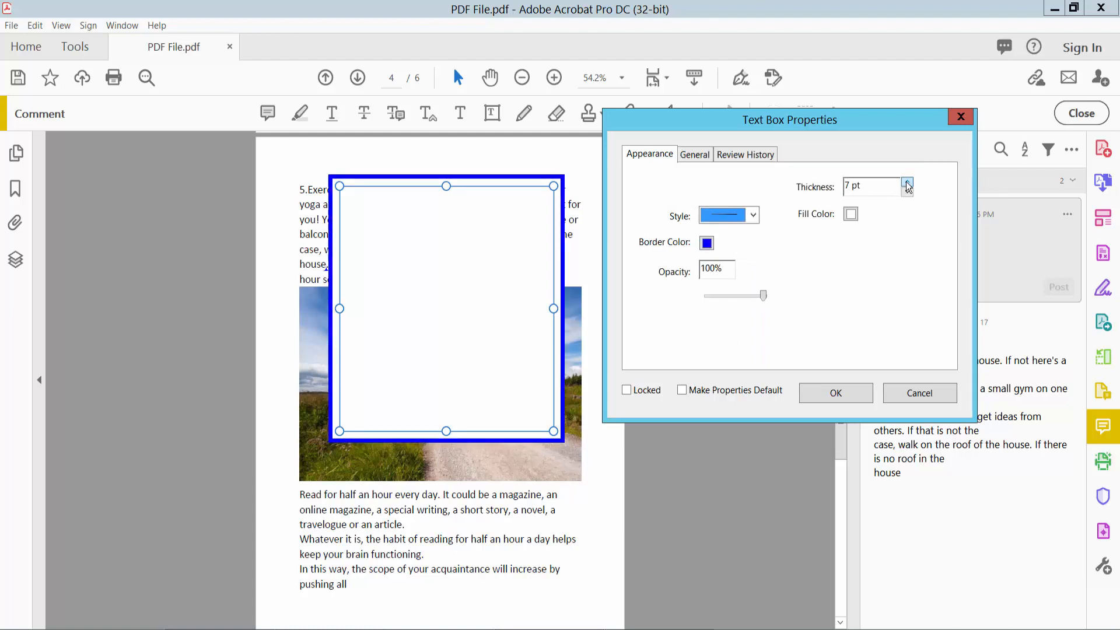
click(907, 183)
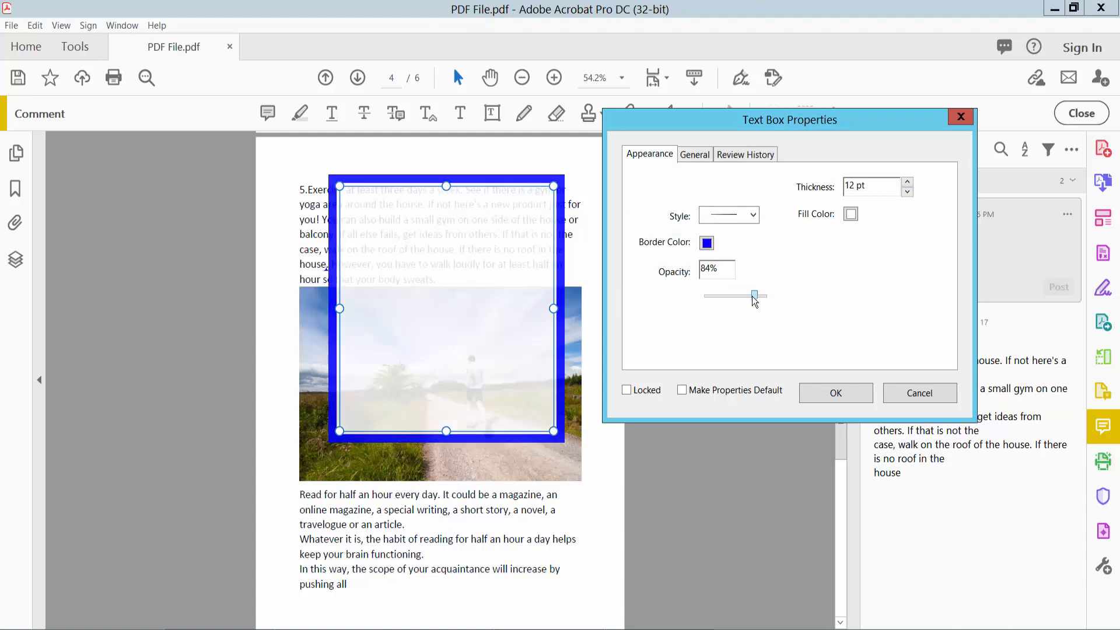
drag(754, 295, 767, 295)
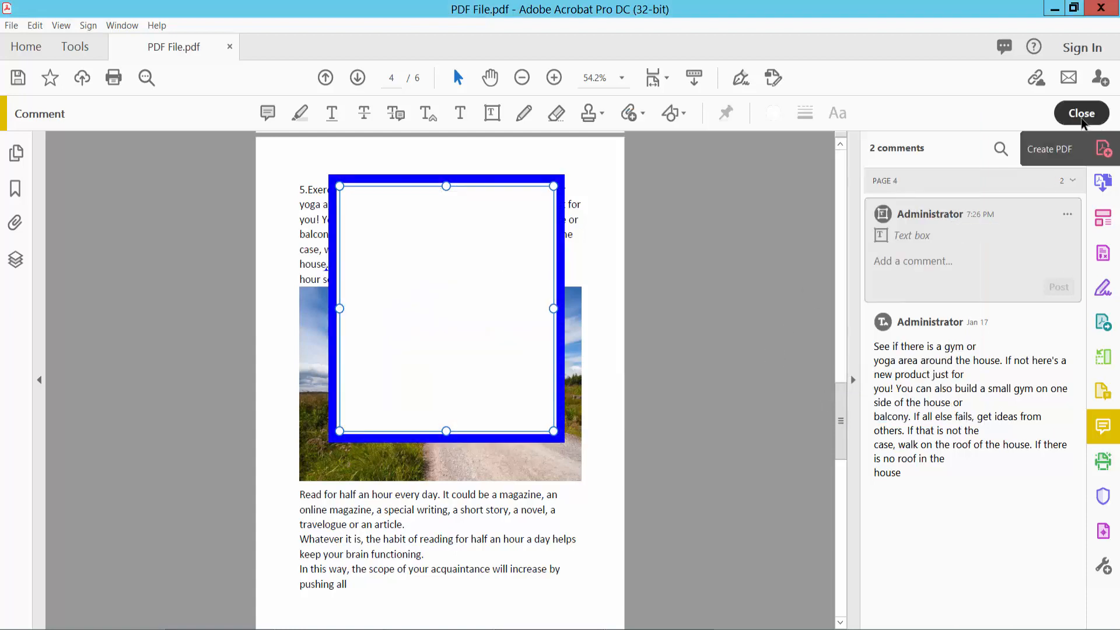
Step: Close the comment tools and enter the passage starting 'Tea or coffee does not taste good.'
click(1081, 112)
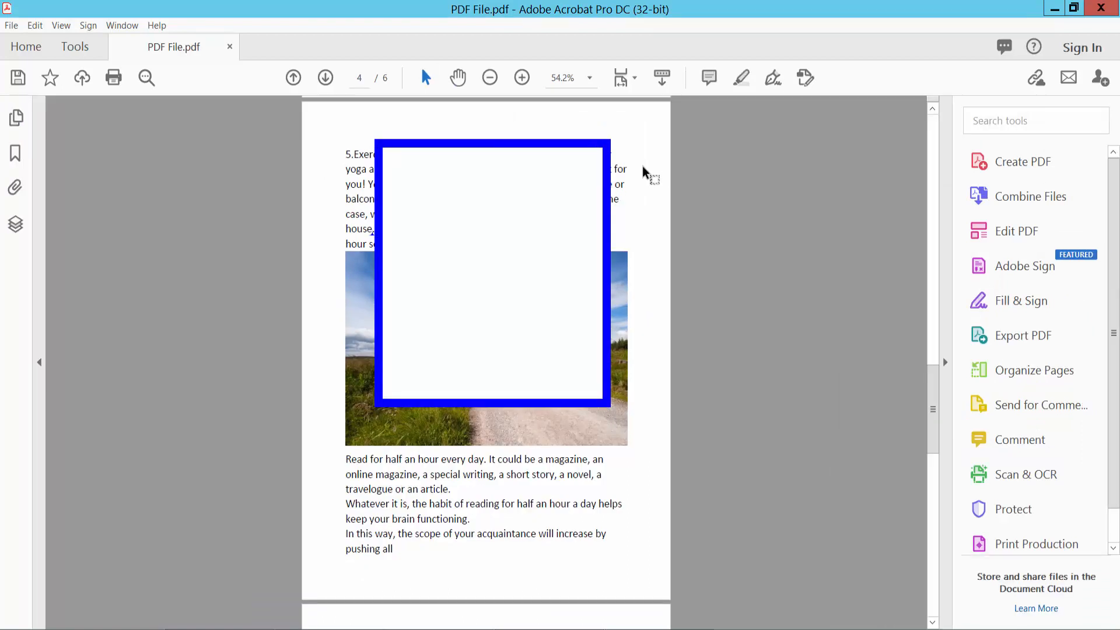
click(490, 274)
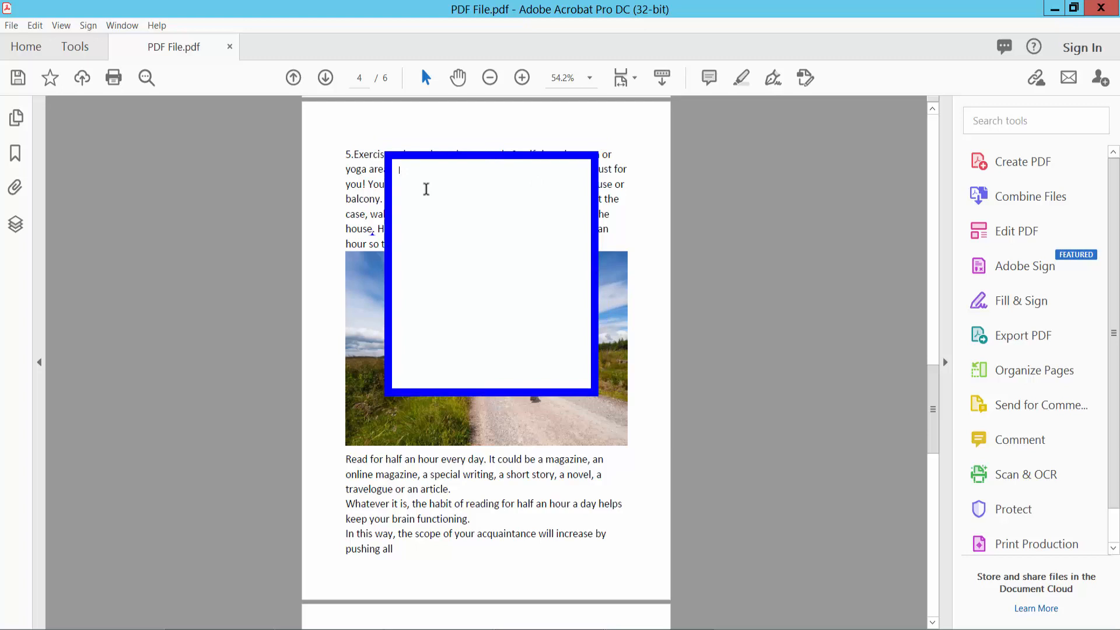
text(Tea or coffee does not taste good. Sugar is harmful to the body or skin. Exclude outside frying with sugar. If you really want to eat, make your favorite chicken fry, pizza or burger at home.)
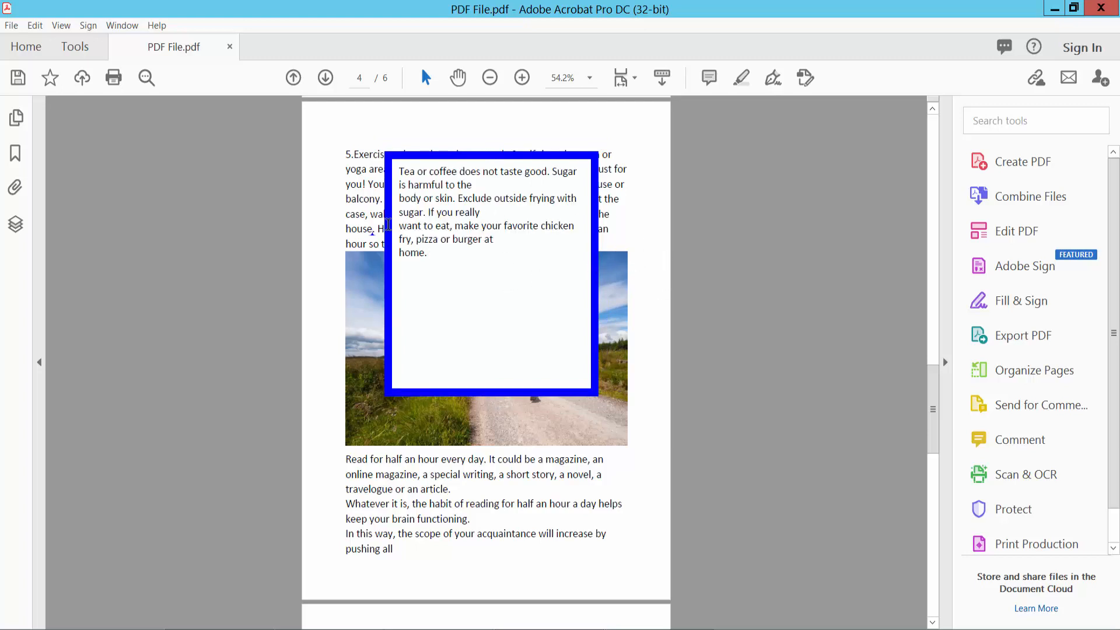
click(11, 25)
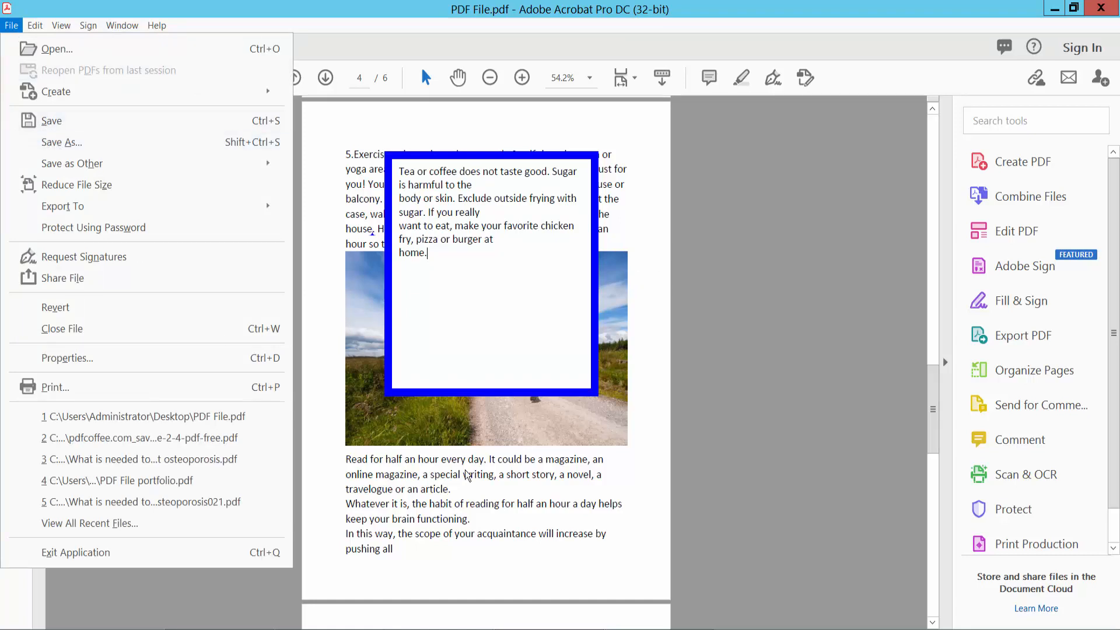
mouse_move(502, 529)
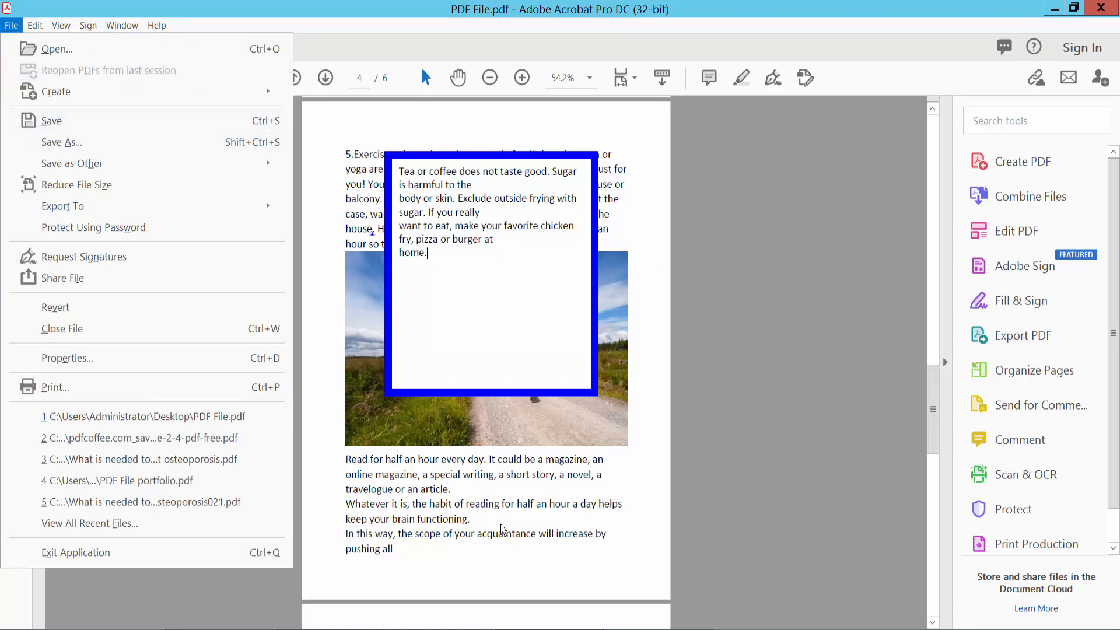